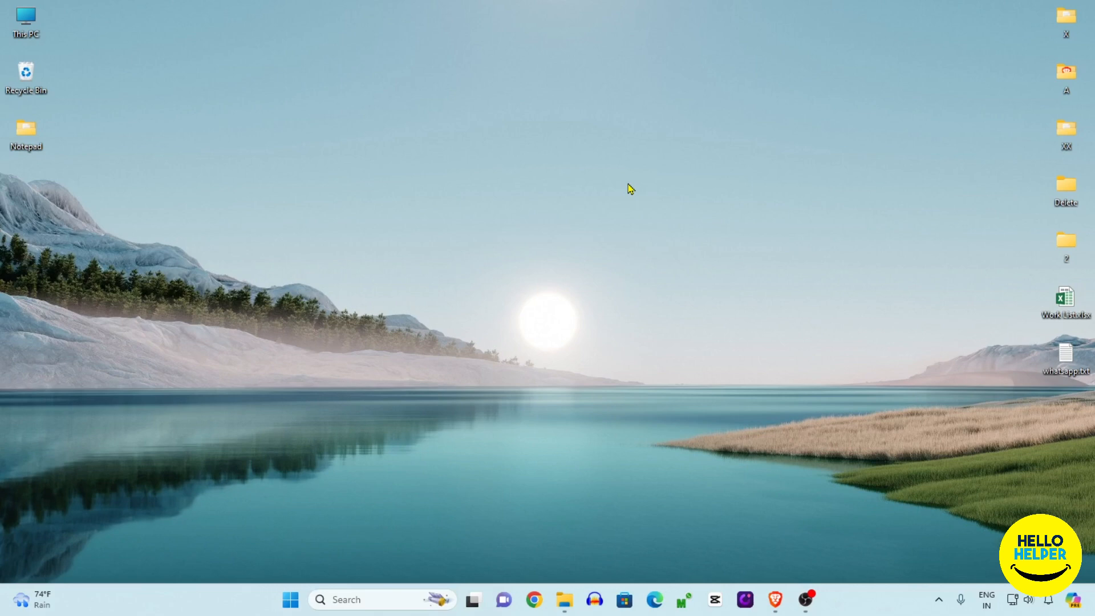
mouse_move(374, 99)
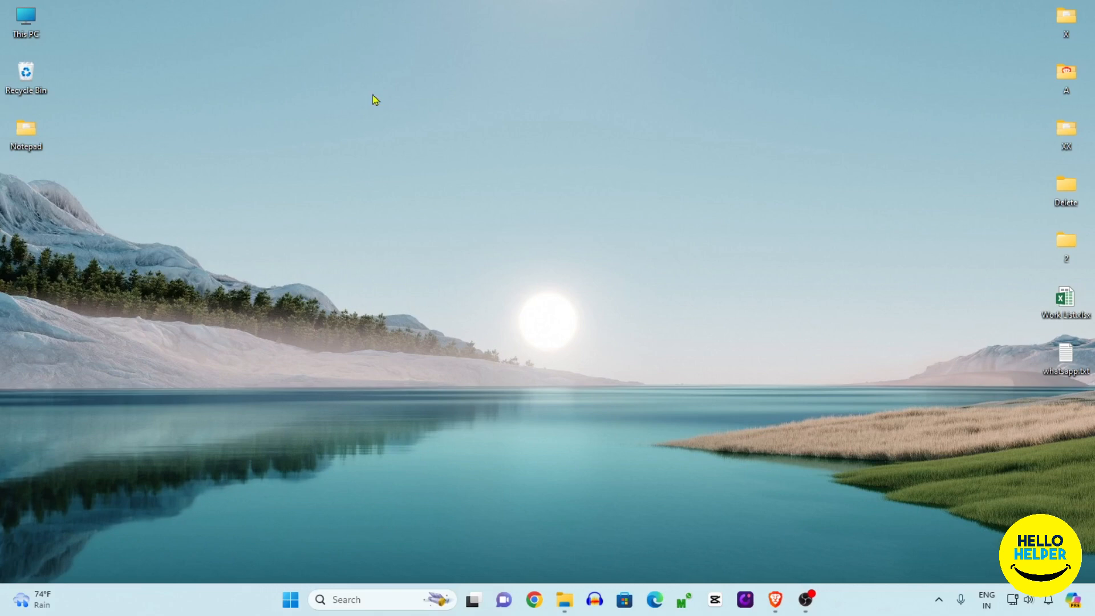
- Launch Notepad with a new blank document
left_click(289, 598)
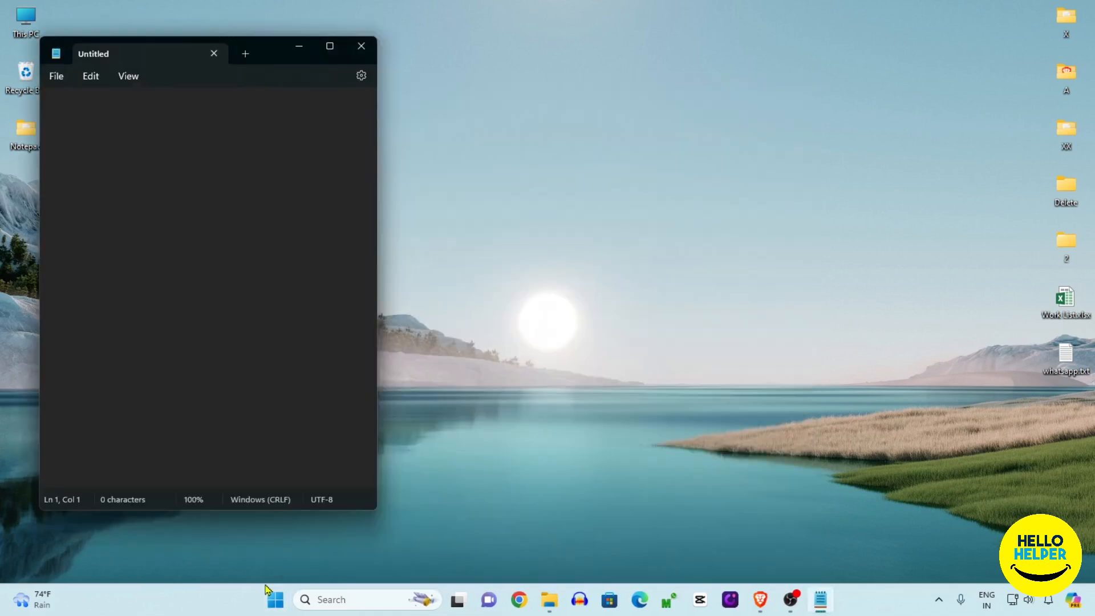
- Load 'File - 02- Text Content.txt' from the desktop's Notepad folder
left_click(328, 45)
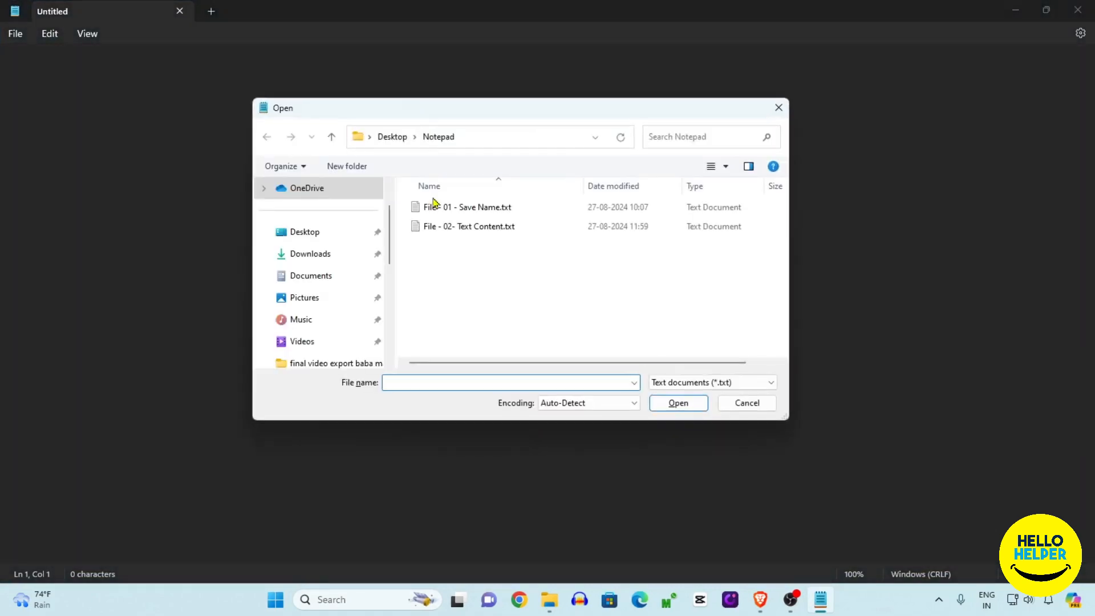
left_click(468, 226)
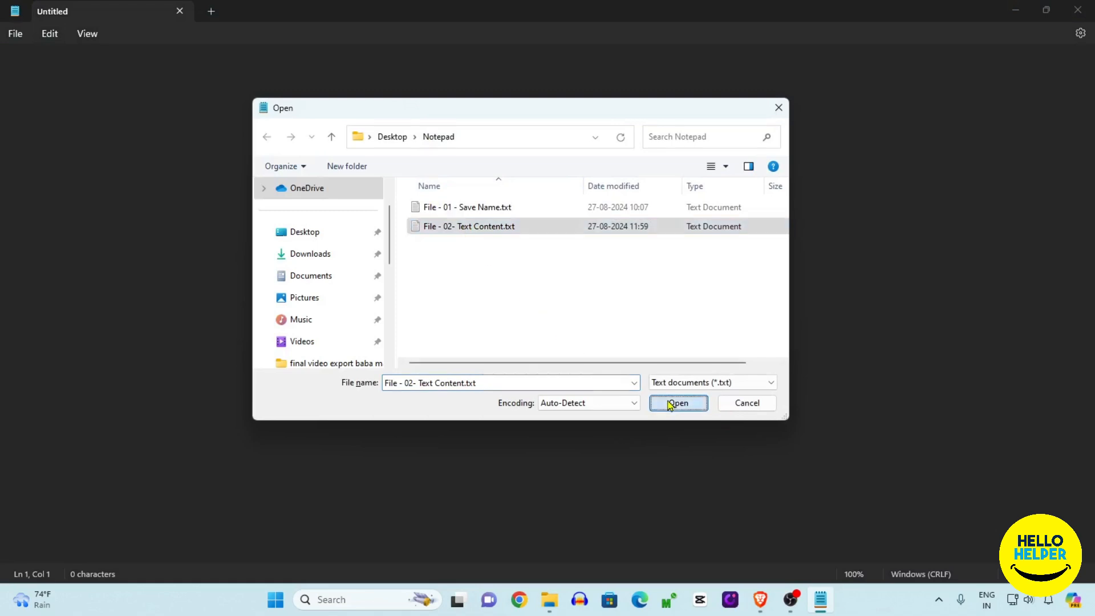
left_click(676, 402)
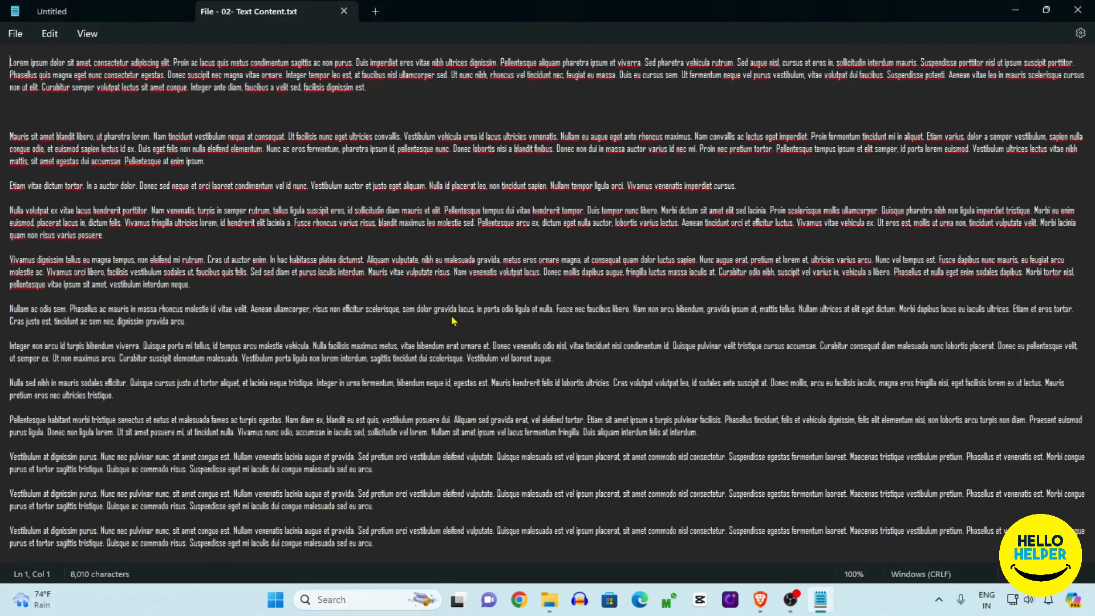
mouse_move(417, 268)
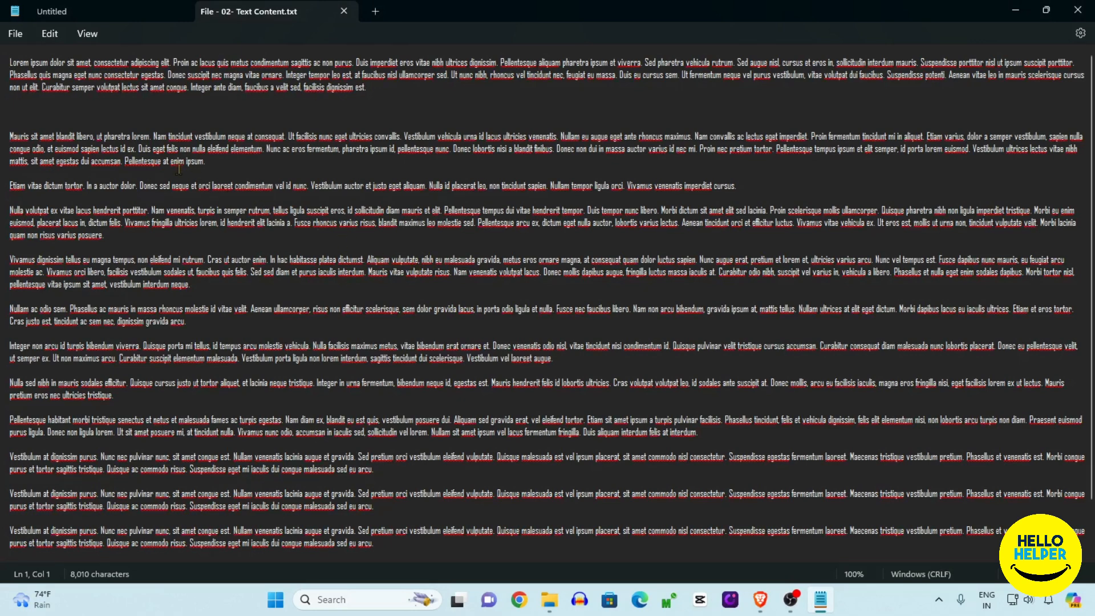
- Select the word 'ipsum' ending the second paragraph and show the Edit commands
double_click(194, 161)
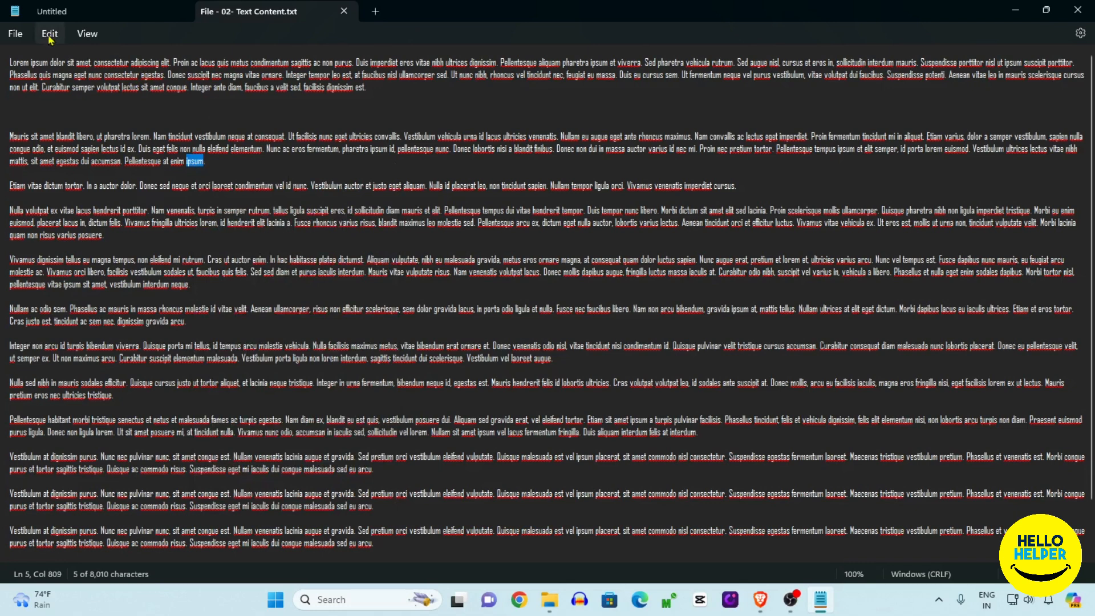
left_click(49, 33)
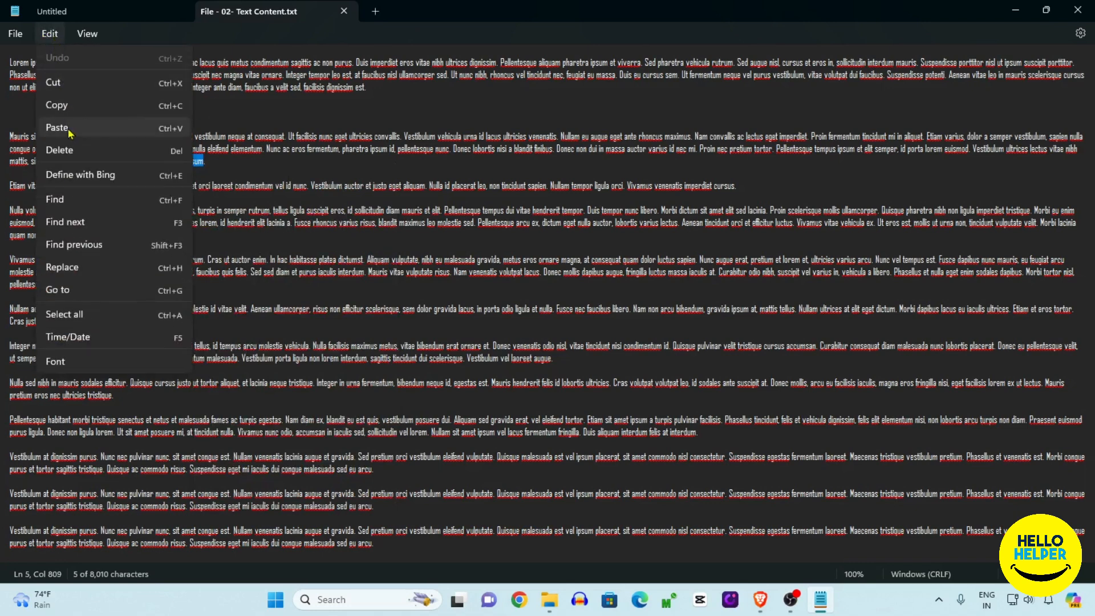
mouse_move(98, 203)
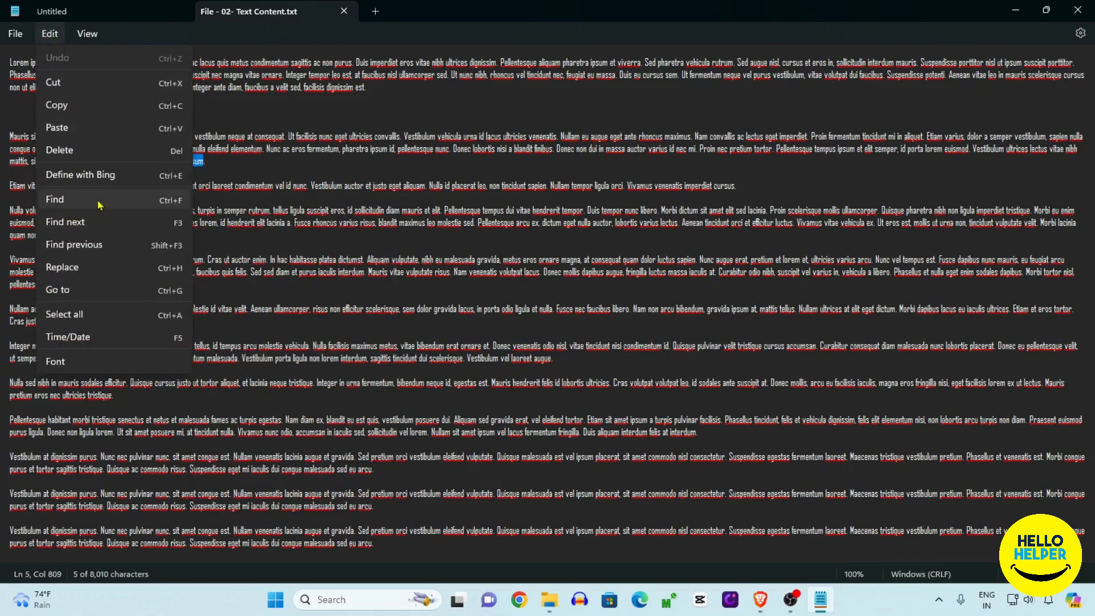
- Search for 'ipsum', stepping down twice then back up through its matches
left_click(55, 199)
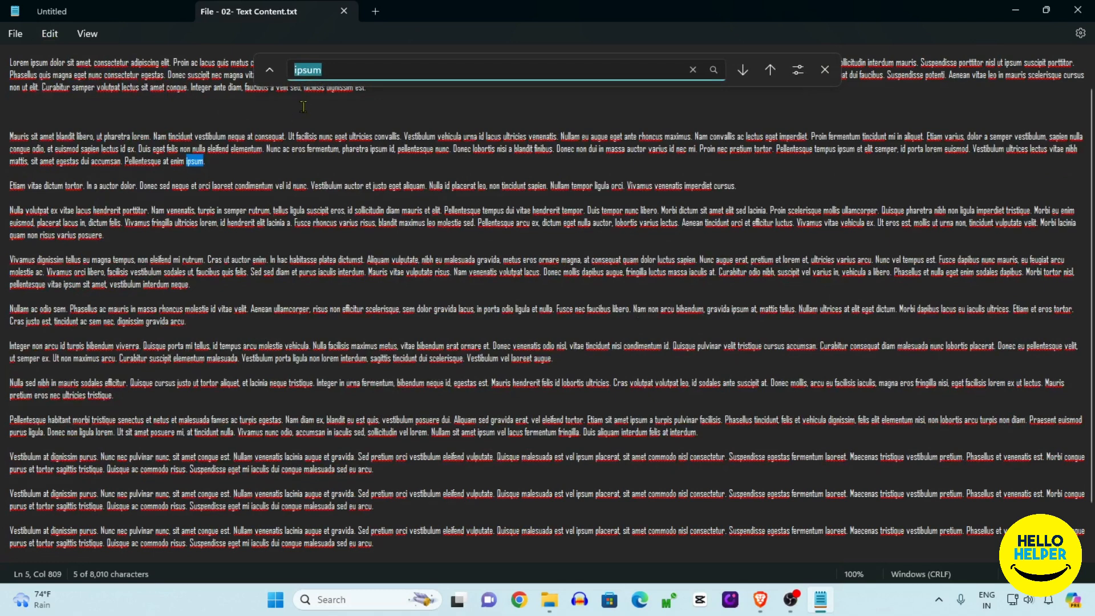
mouse_move(310, 91)
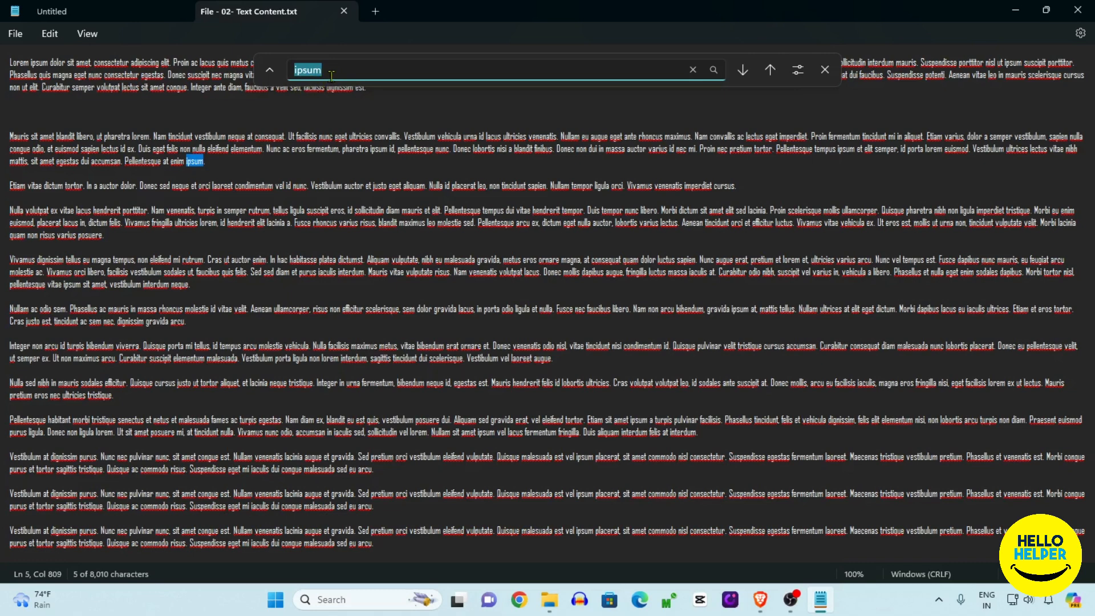
mouse_move(192, 169)
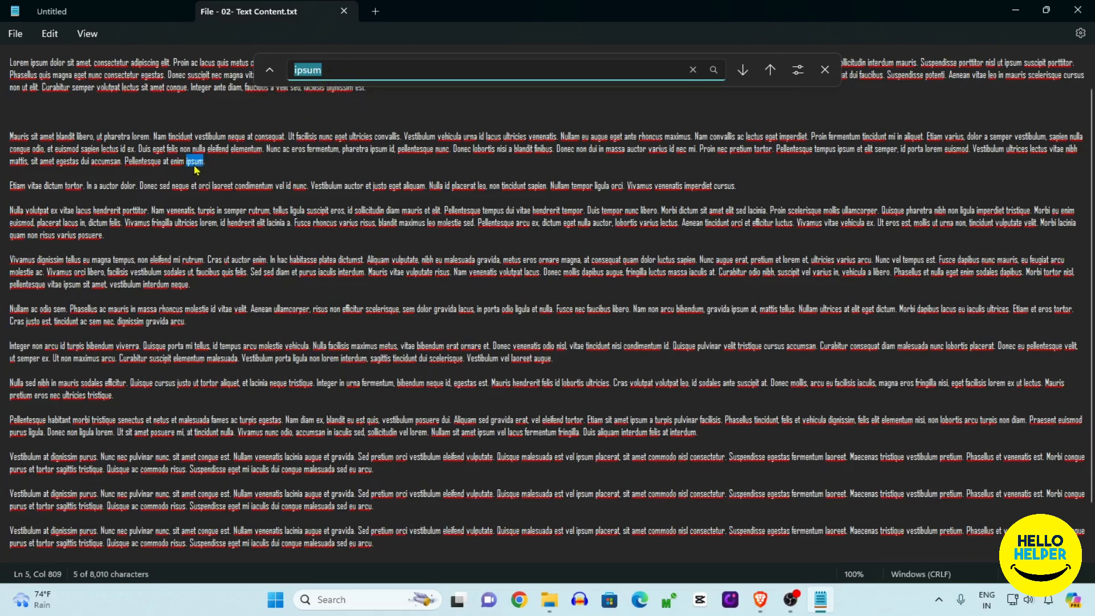
mouse_move(743, 69)
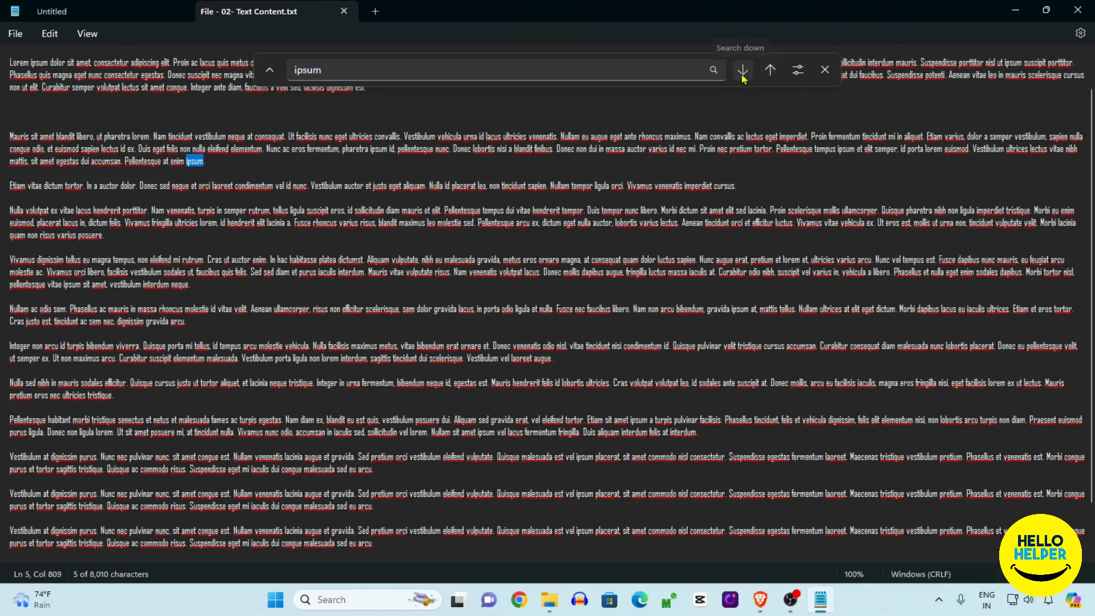
left_click(741, 70)
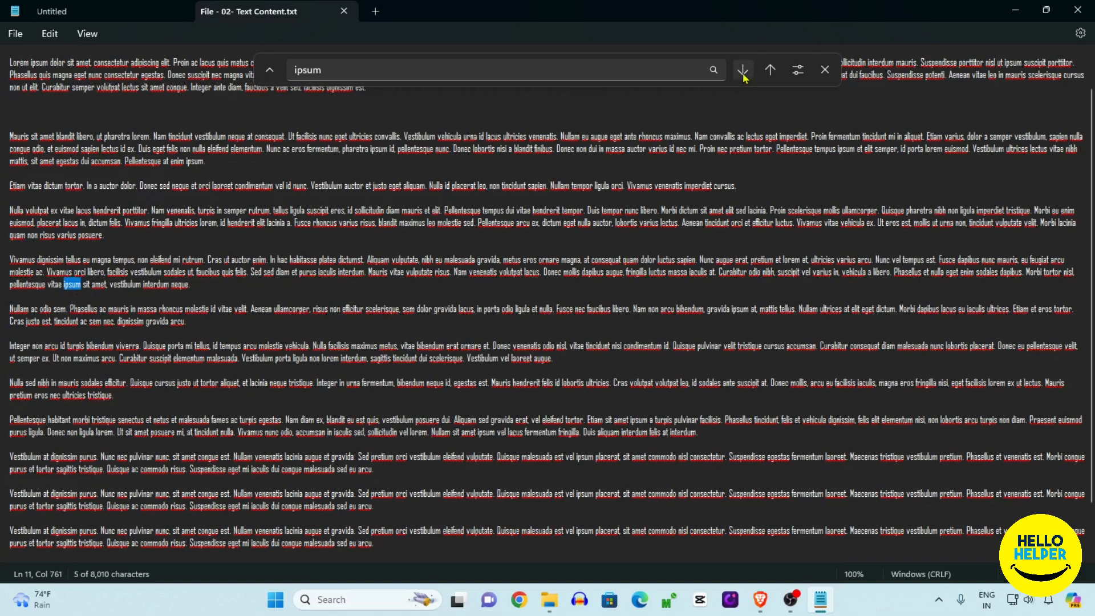
left_click(742, 70)
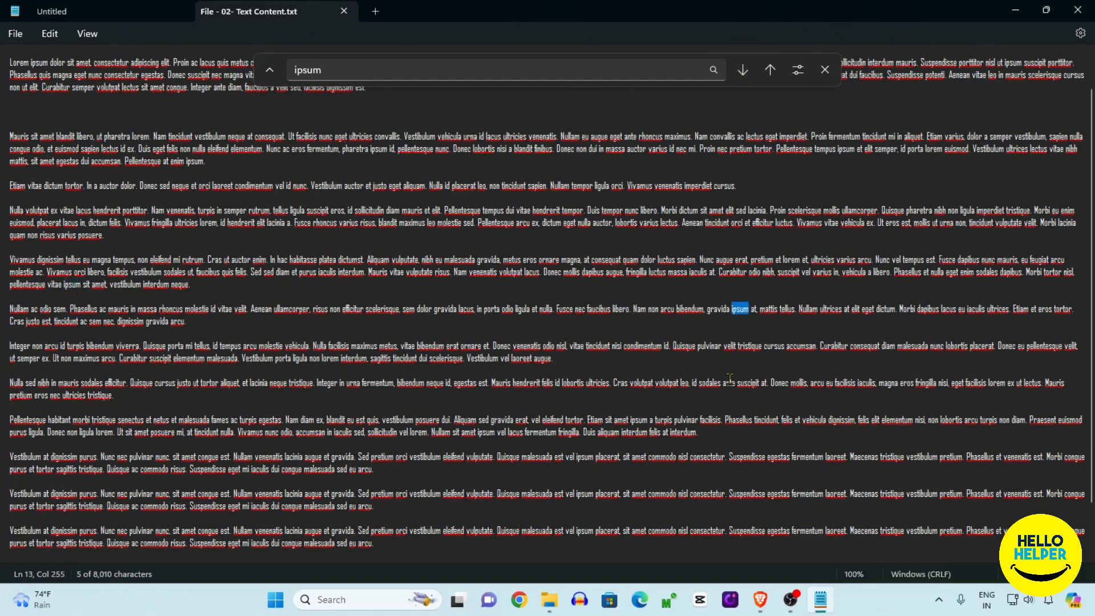
mouse_move(743, 318)
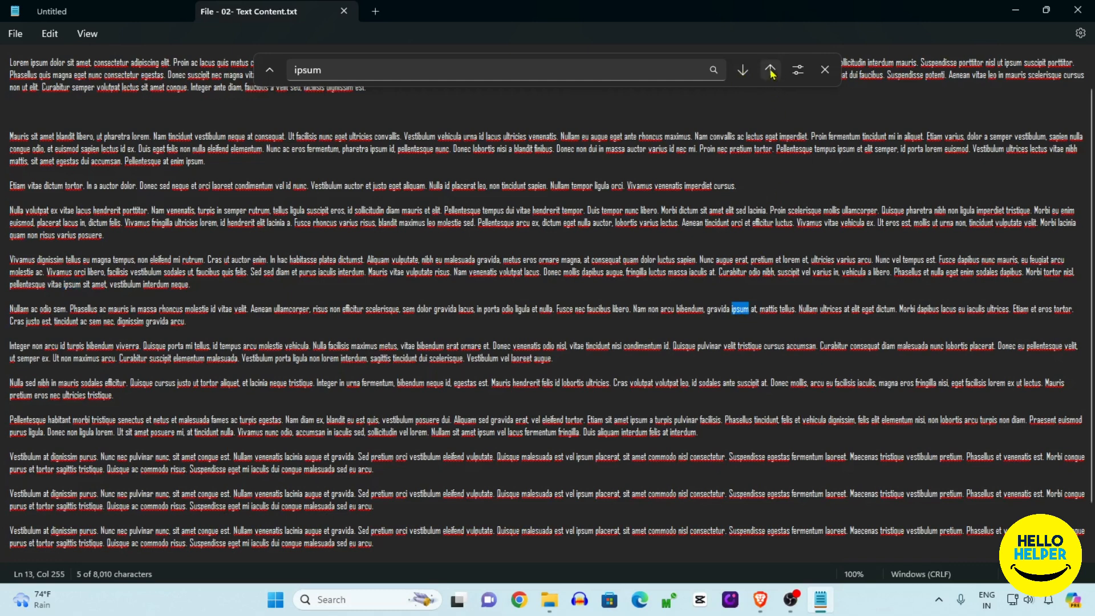
left_click(771, 70)
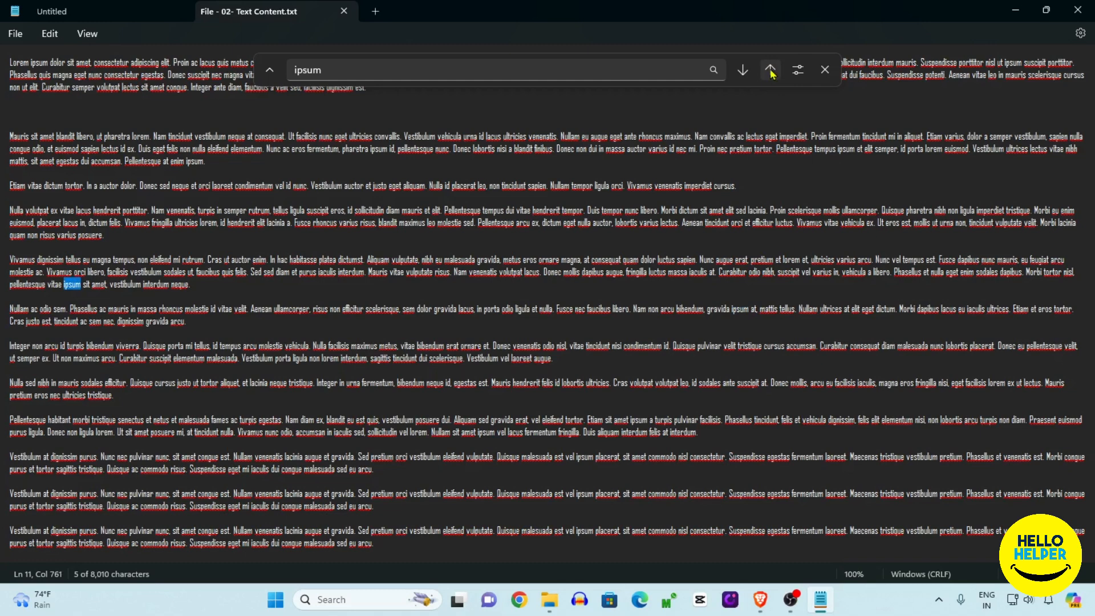
left_click(770, 69)
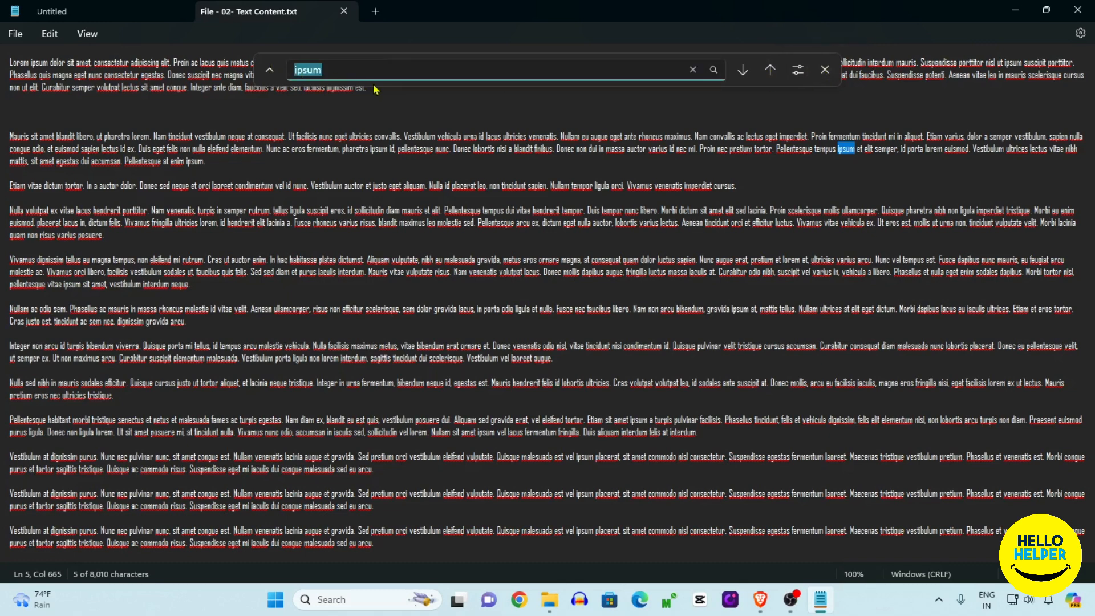
- Replace the search term with 'id', then dismiss the Find bar
left_click(692, 69)
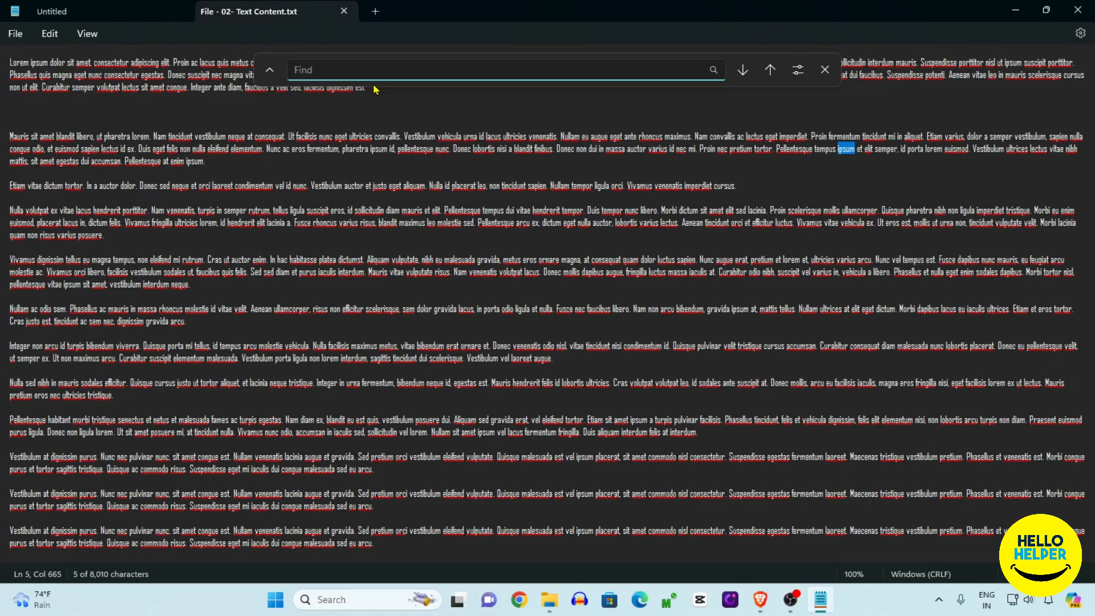
type("i")
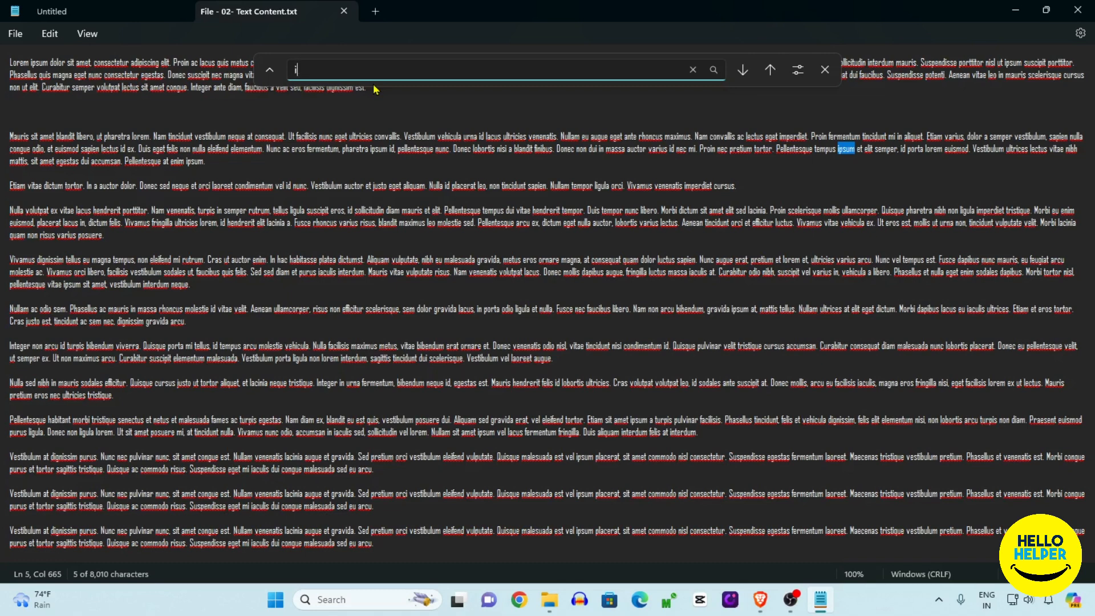
type("d")
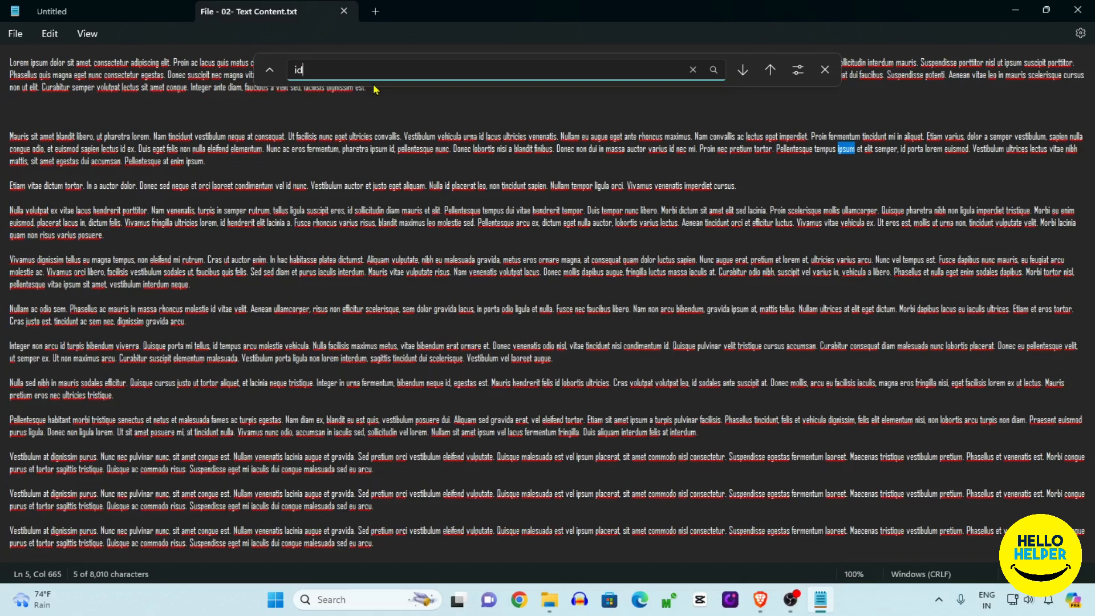
mouse_move(377, 112)
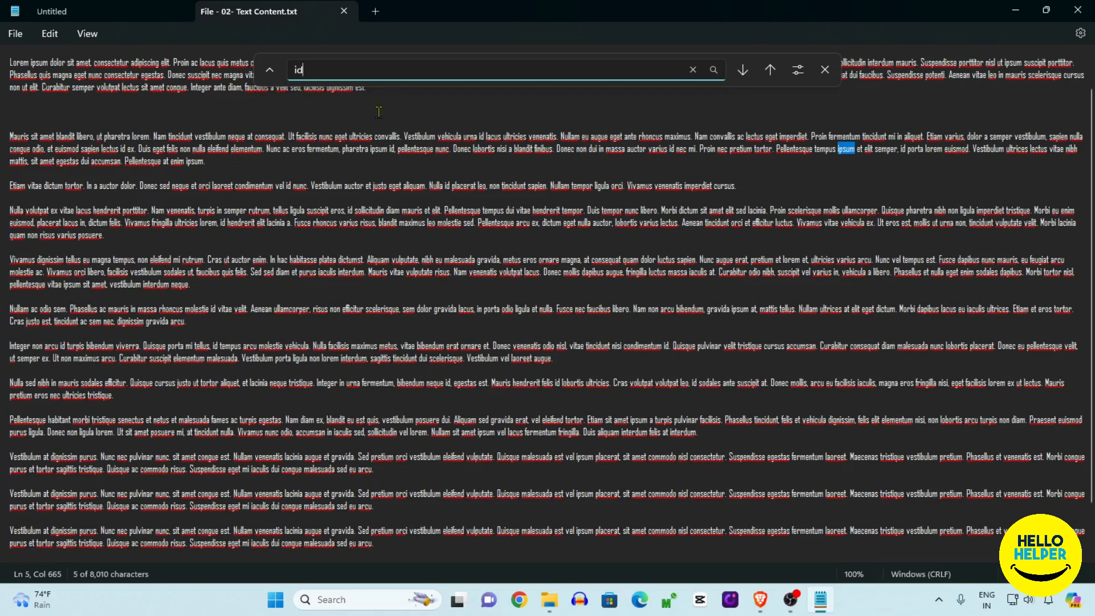
left_click(823, 70)
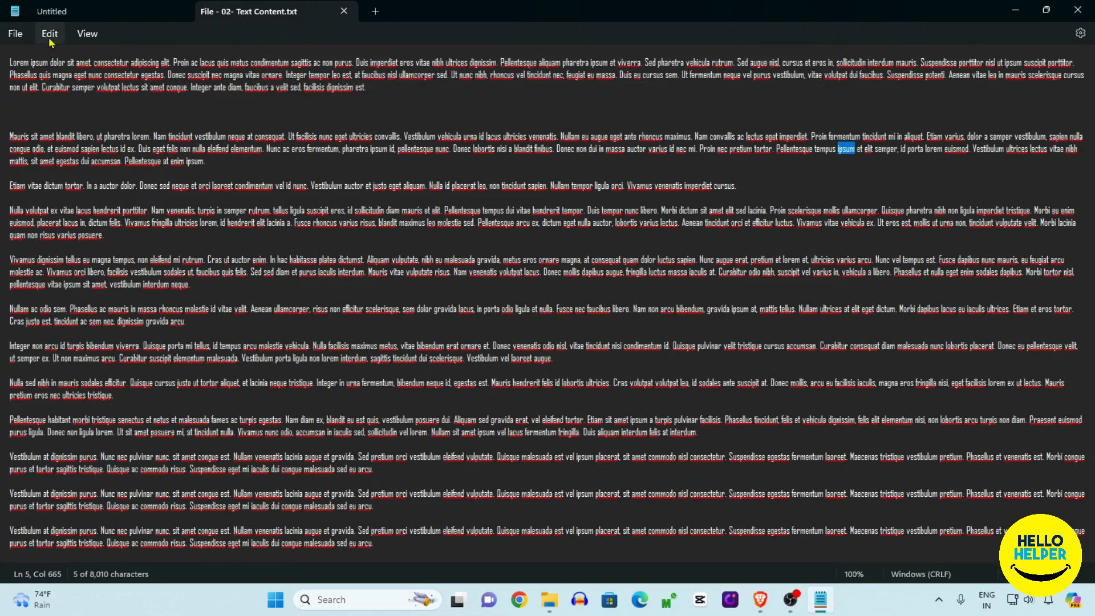
- Reopen Find with Ctrl+F for 'id' and step down through five successive matches
left_click(50, 33)
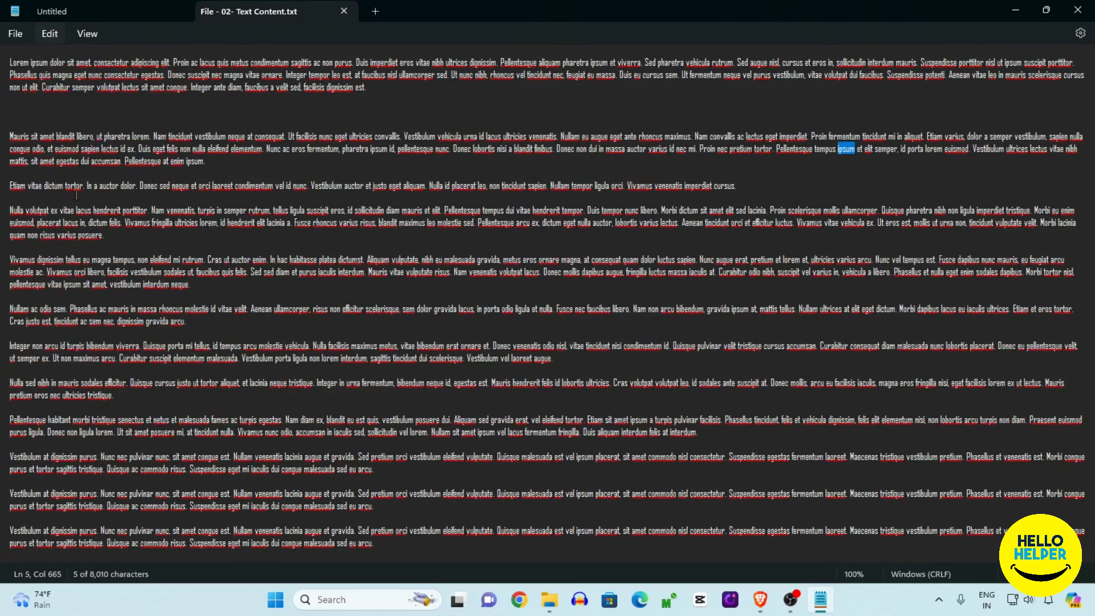
key("Ctrl+f")
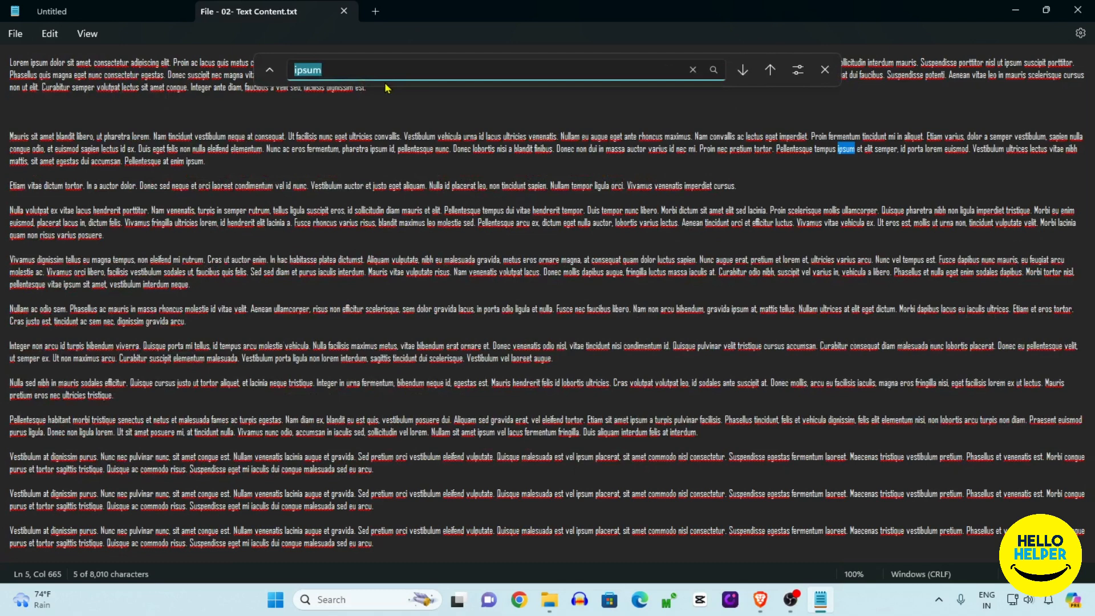
type("id")
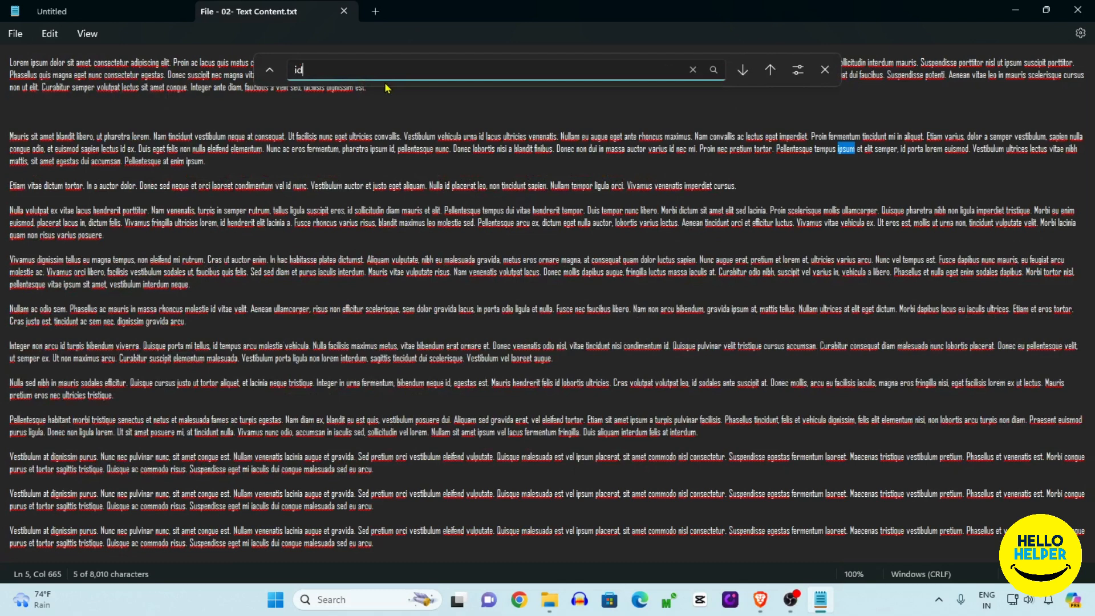
mouse_move(742, 70)
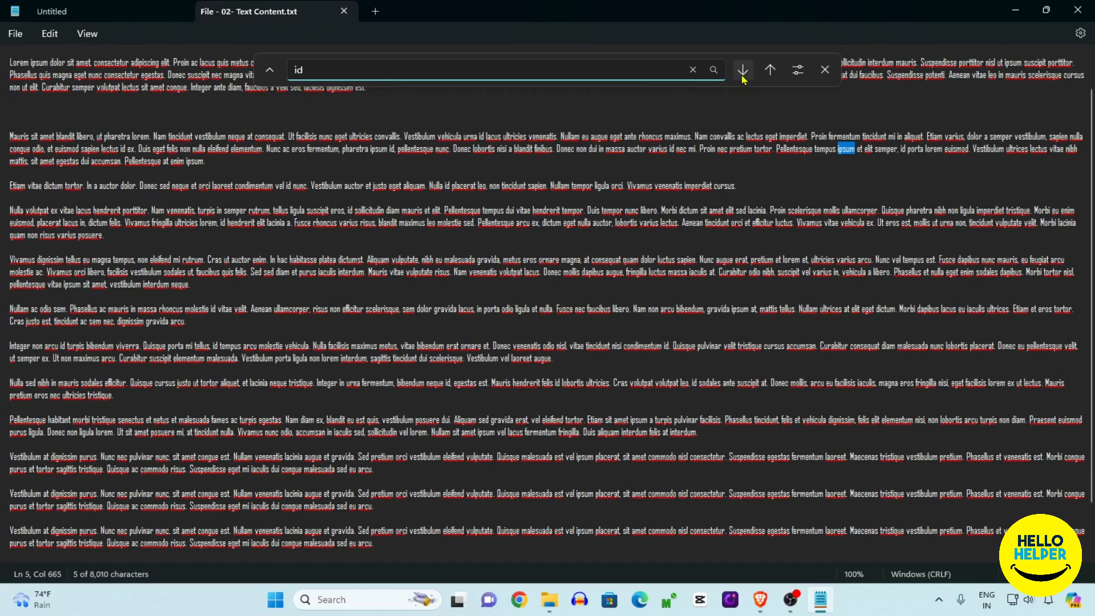
left_click(743, 70)
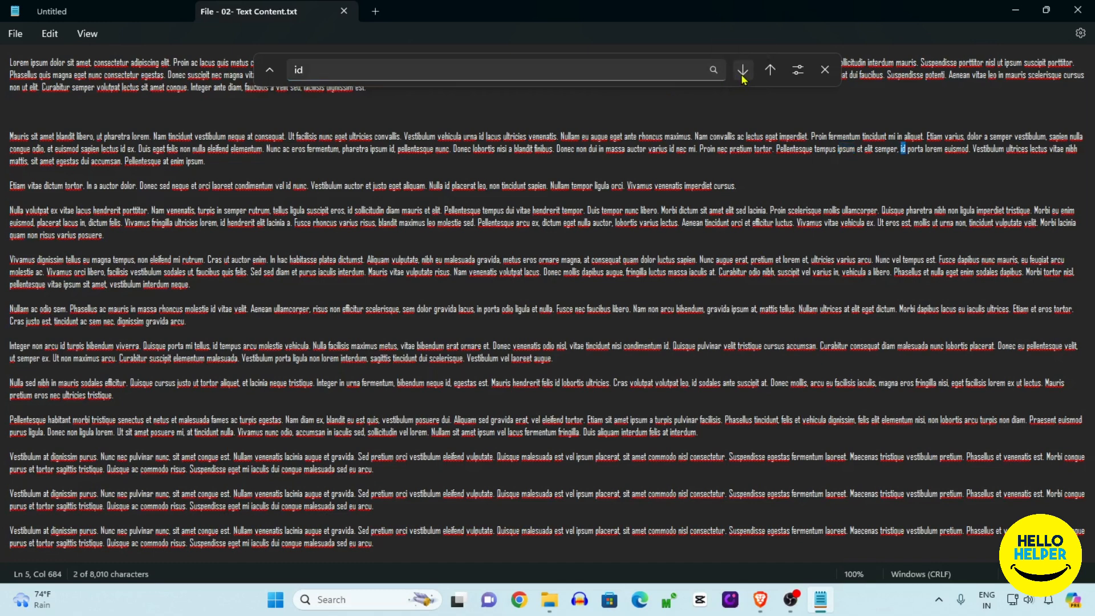
left_click(742, 70)
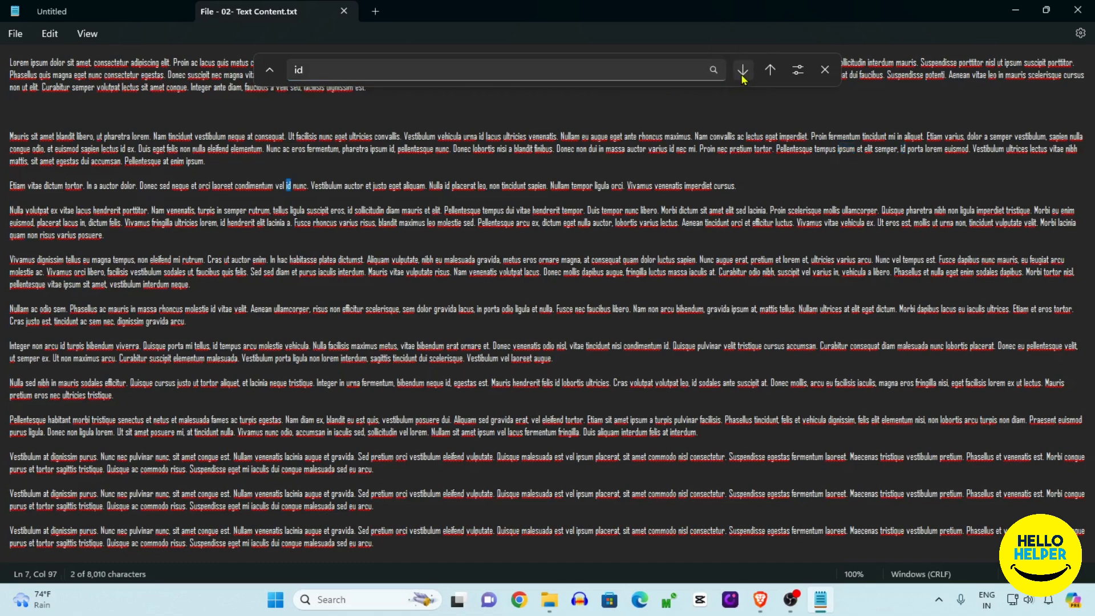
left_click(742, 70)
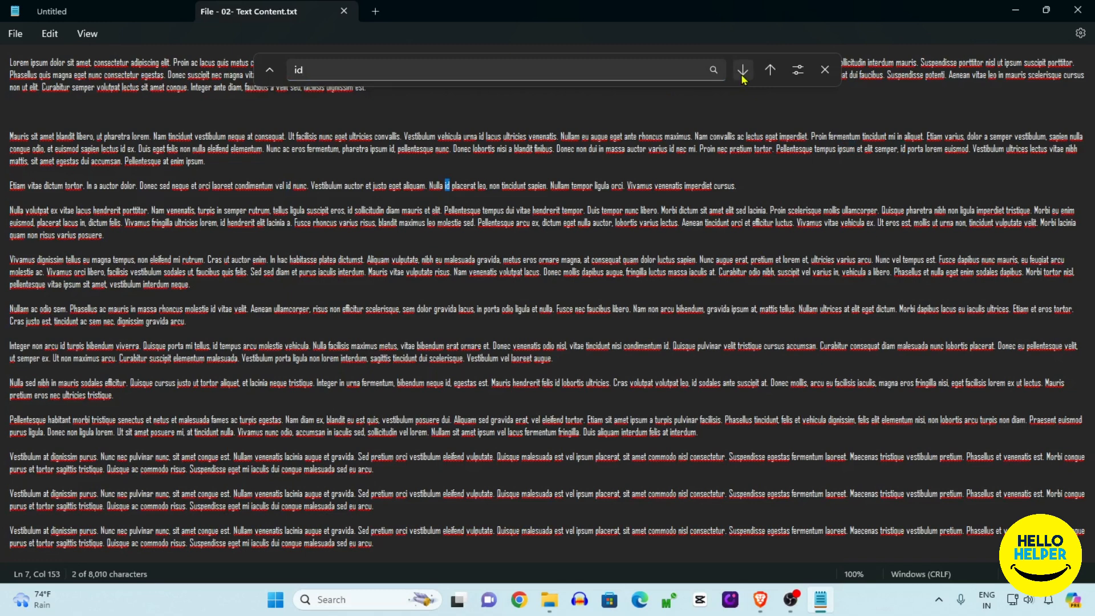
left_click(741, 69)
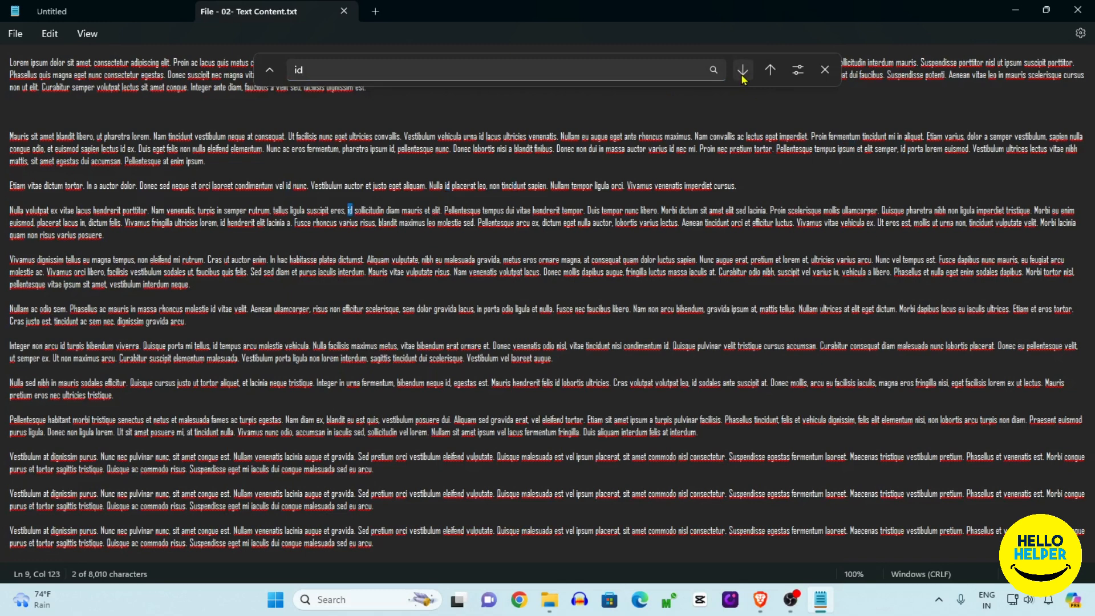
left_click(743, 70)
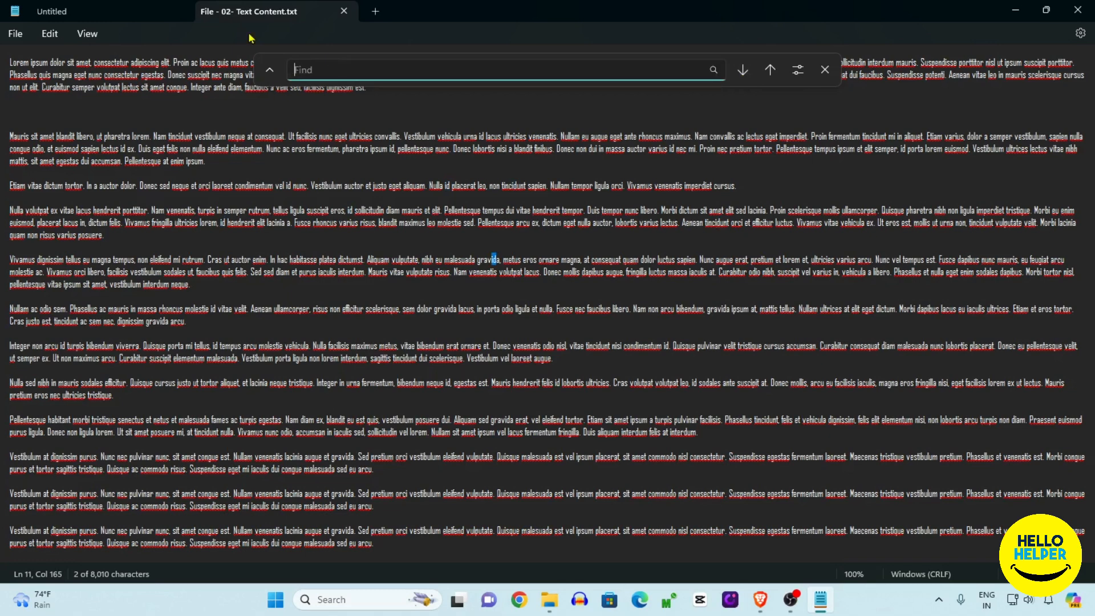
- Search for 'risus', cycling down and up through its matches and wrapping from the top
type("r")
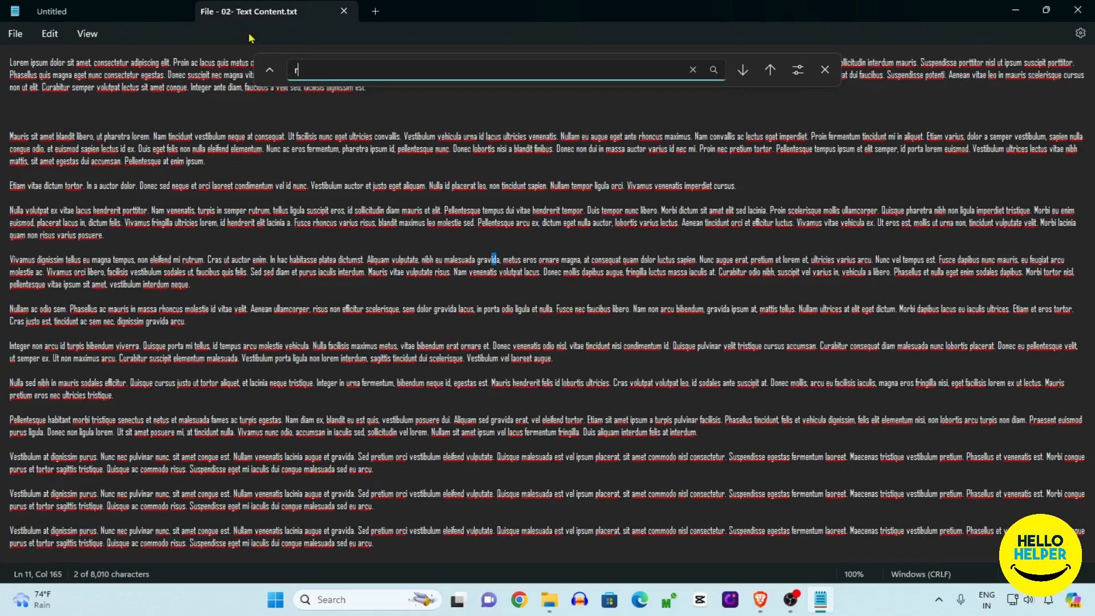
type("isus")
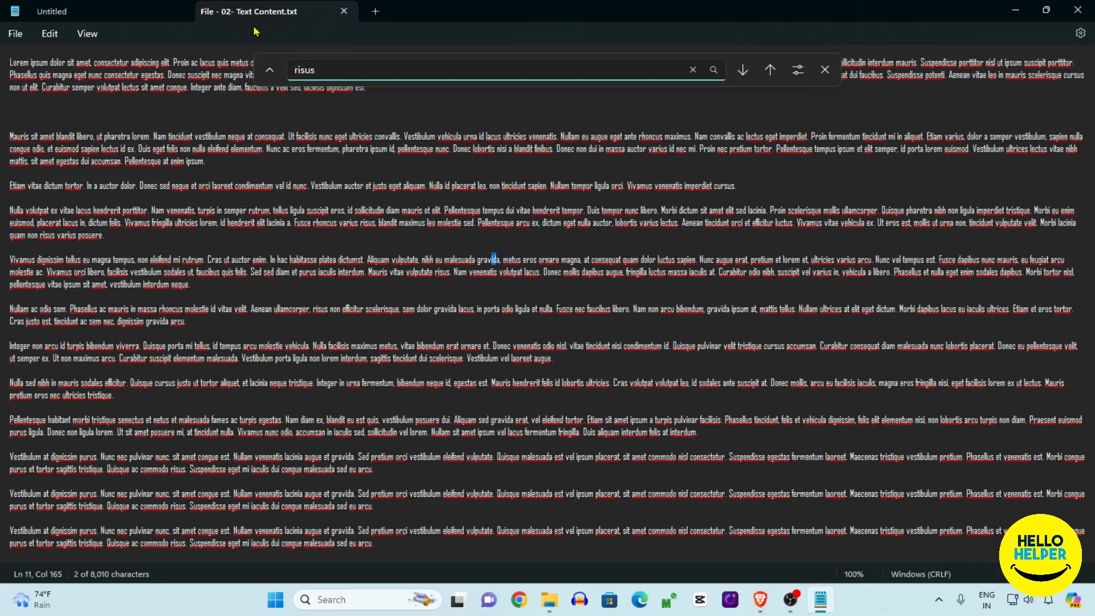
mouse_move(742, 70)
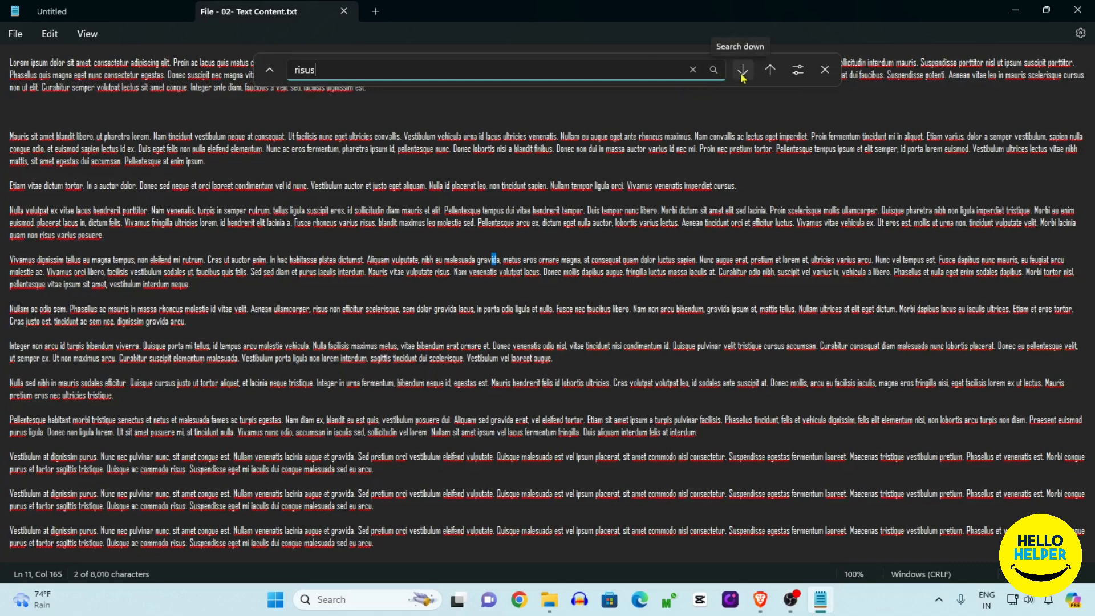
left_click(742, 70)
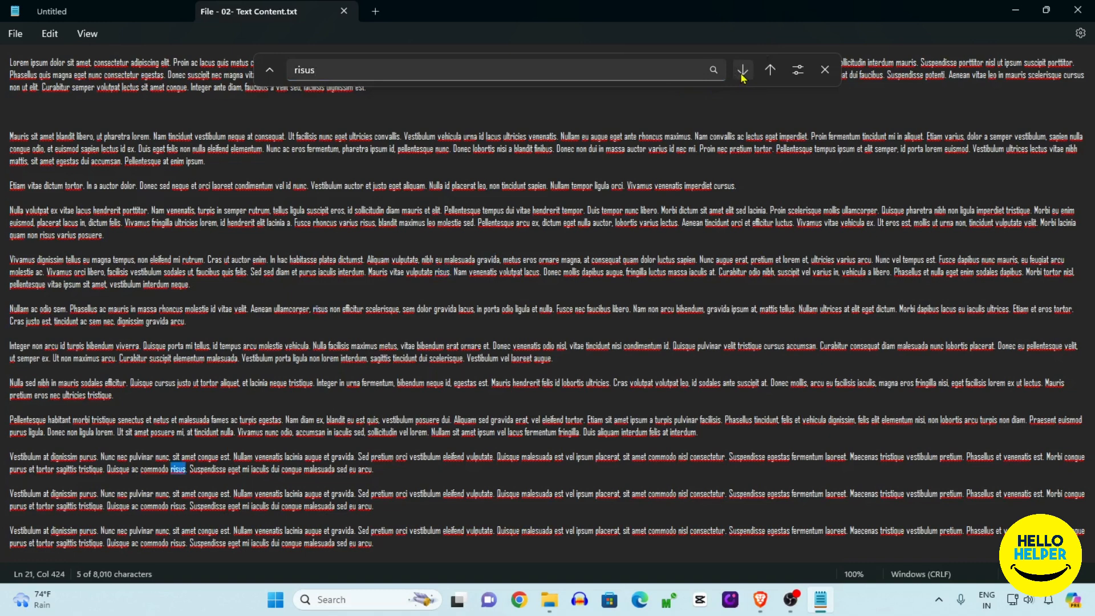
left_click(741, 70)
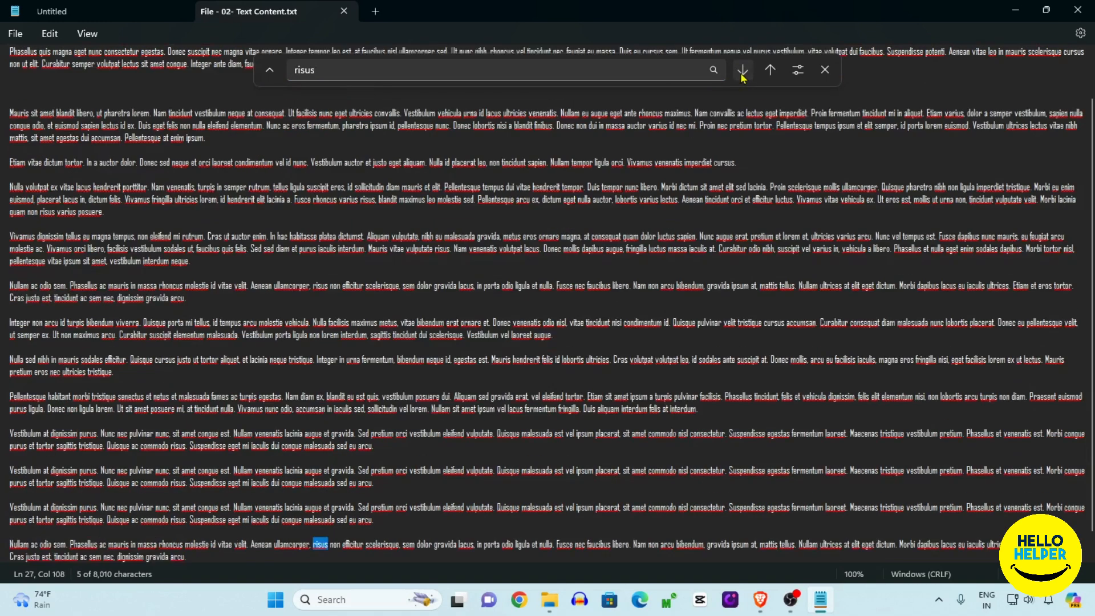
left_click(741, 70)
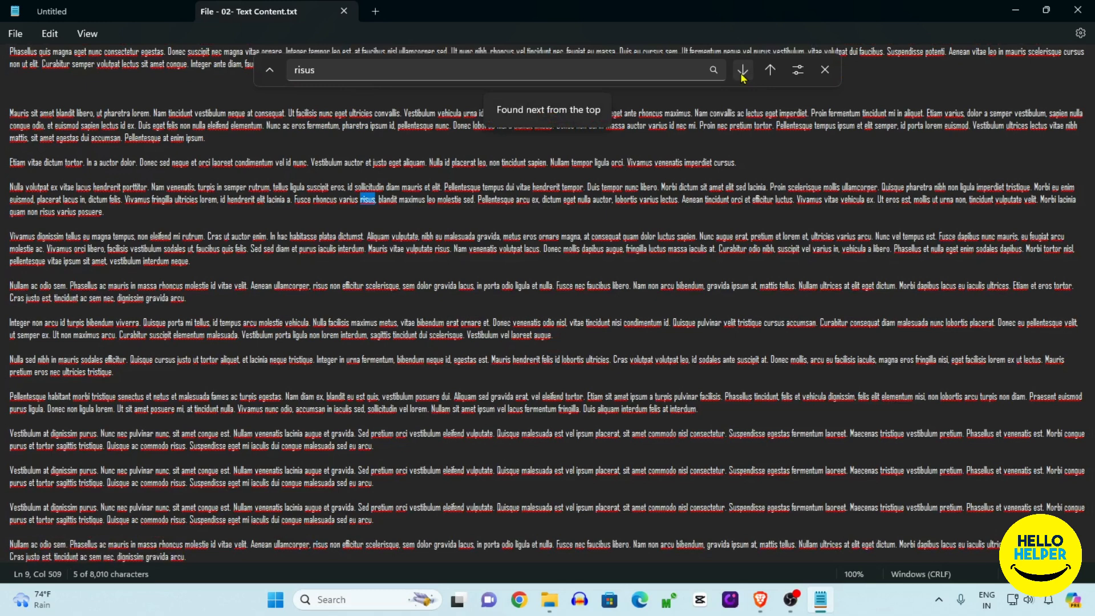
left_click(743, 70)
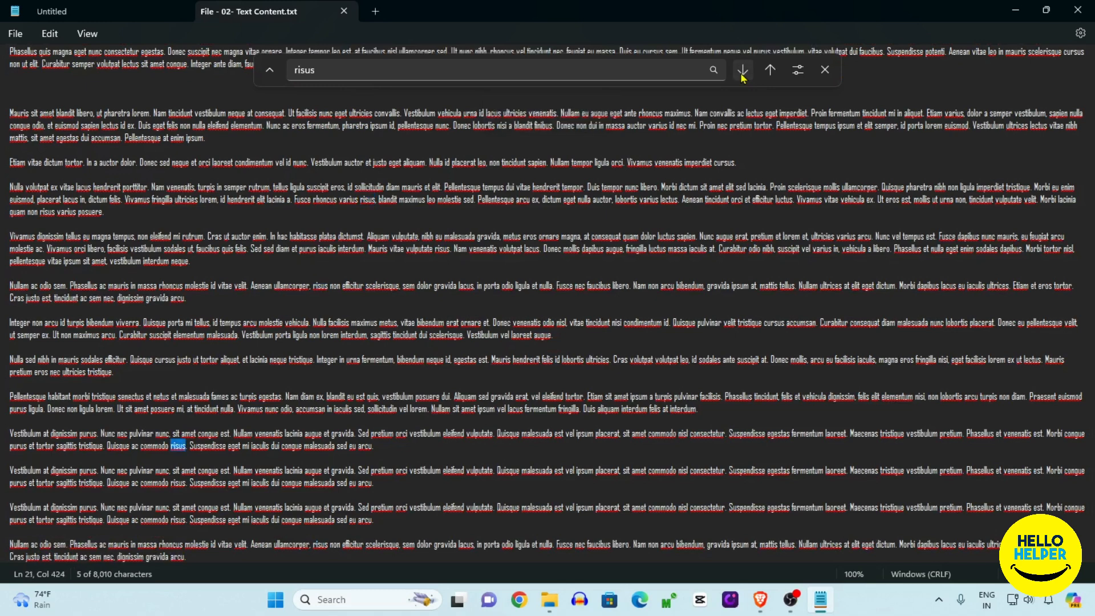
left_click(742, 70)
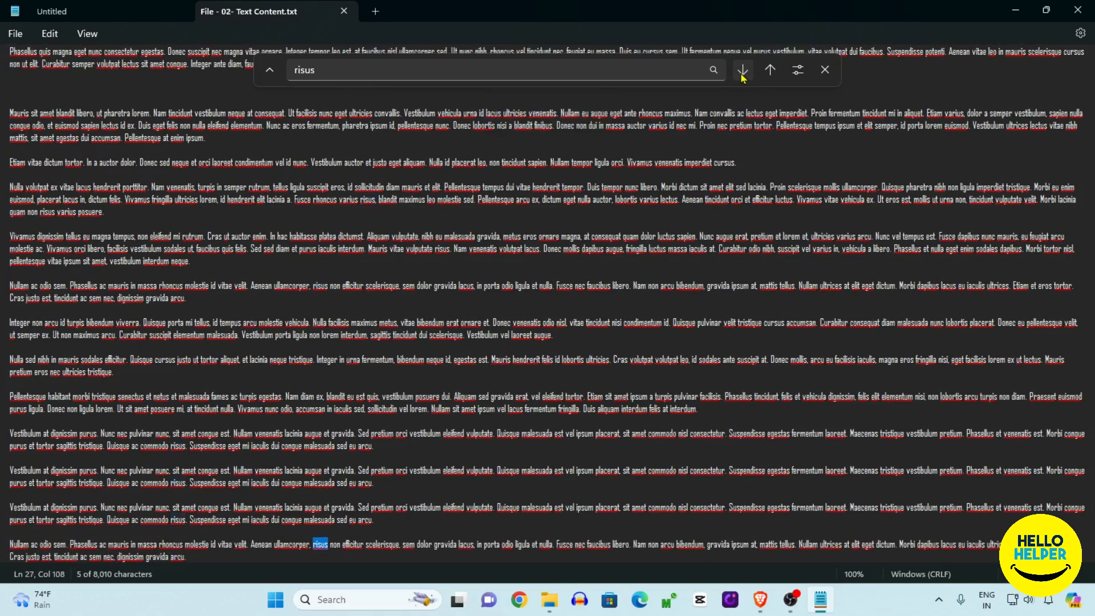
left_click(770, 70)
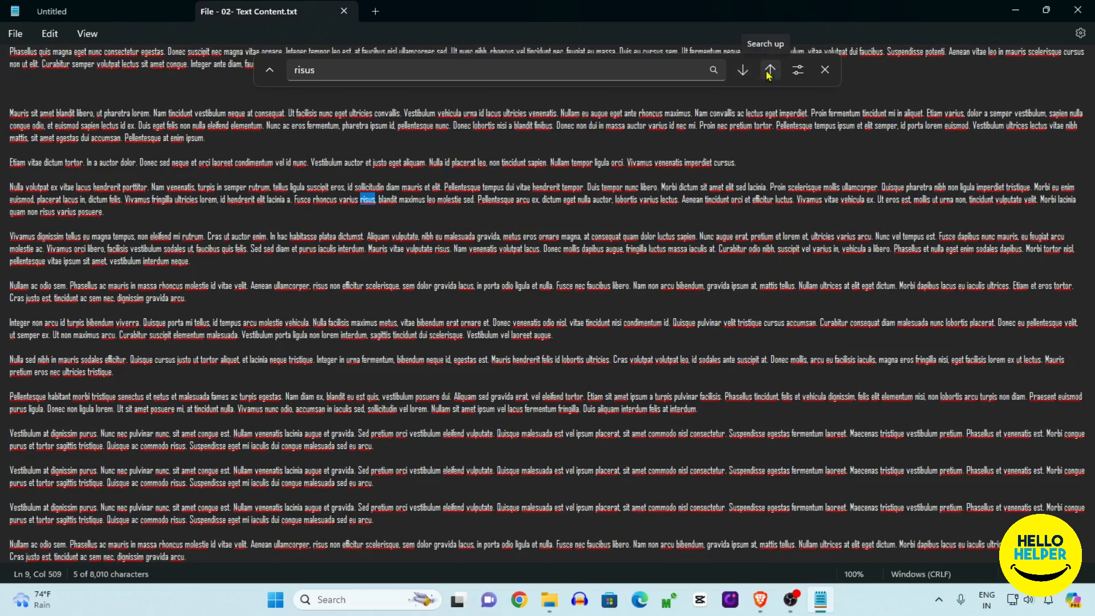
left_click(767, 70)
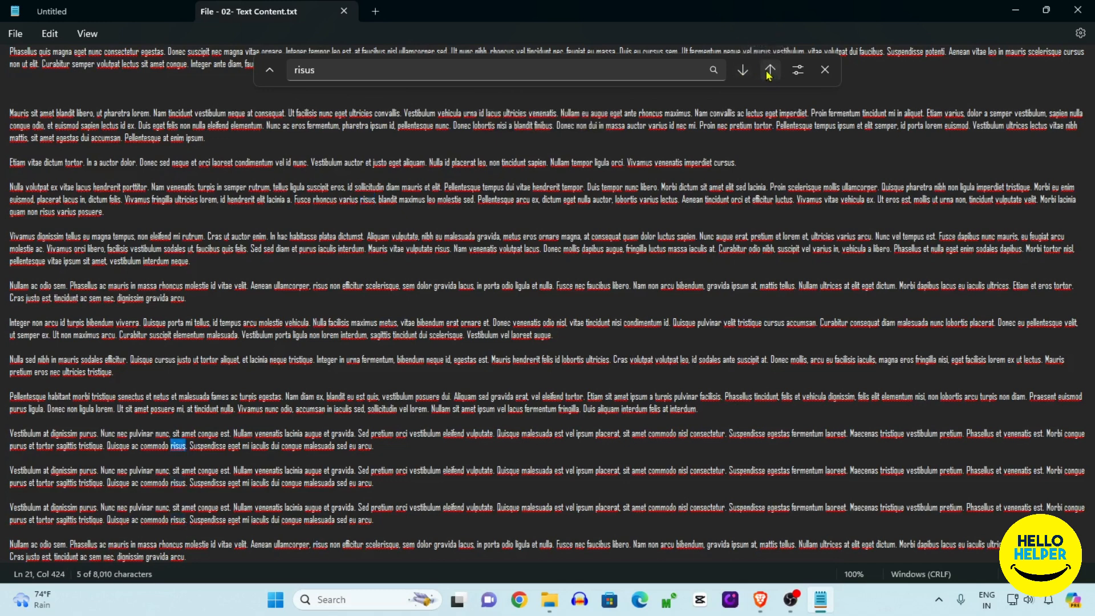
left_click(741, 69)
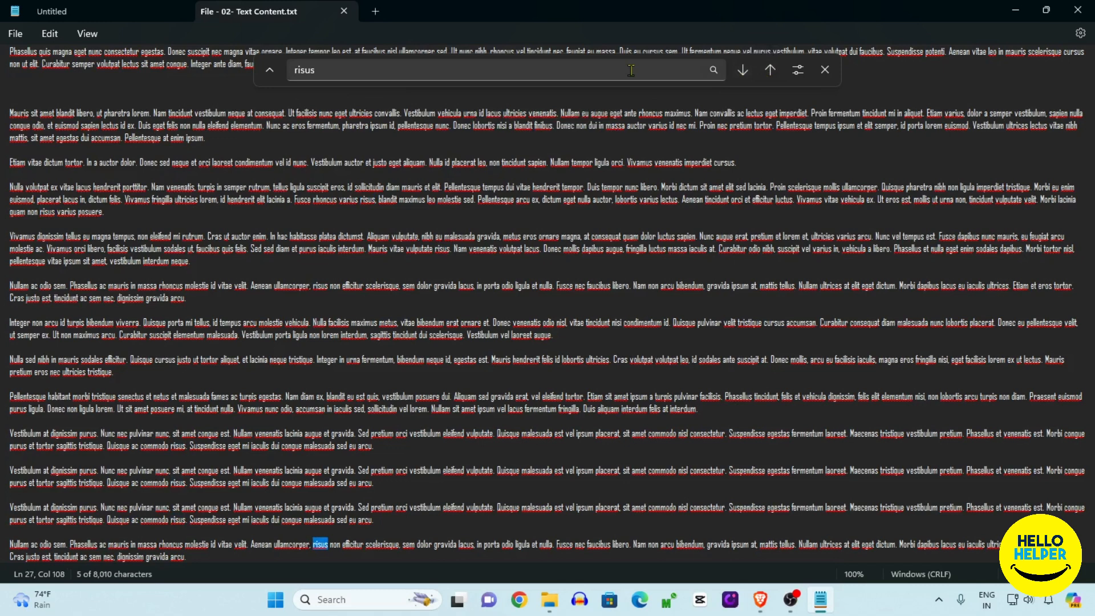